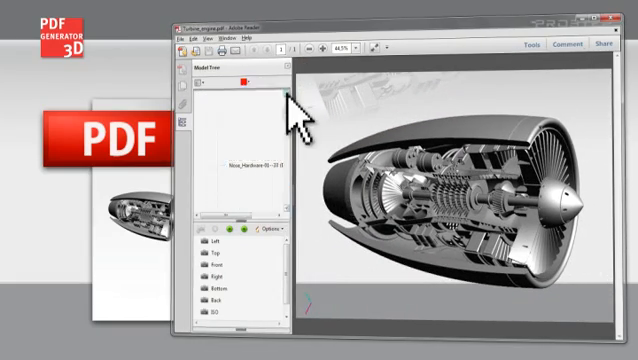
# - Activate the embedded 3D content to view the cutaway jet engine model
pyautogui.click(196, 98)
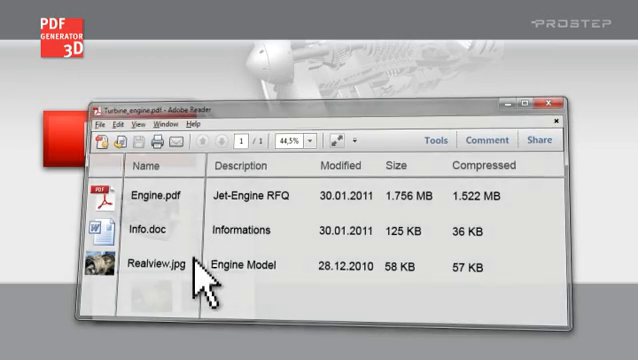
# - Open Realview.jpg from the attached files Engine.pdf, Info.doc and Realview.jpg
pyautogui.doubleClick(156, 266)
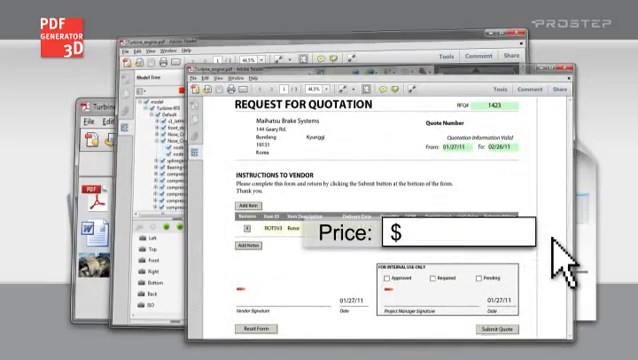
# - Enter 2,433 as the vendor price on the Request for Quotation form
pyautogui.write('2,433.')
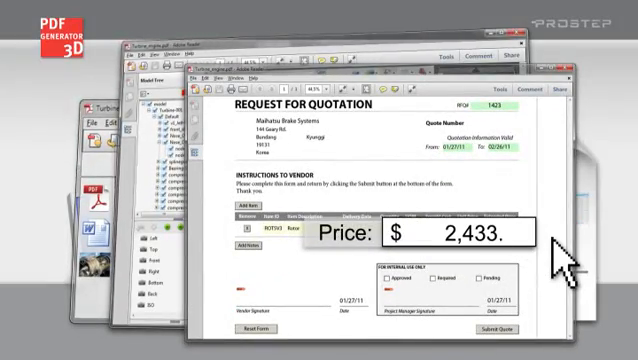